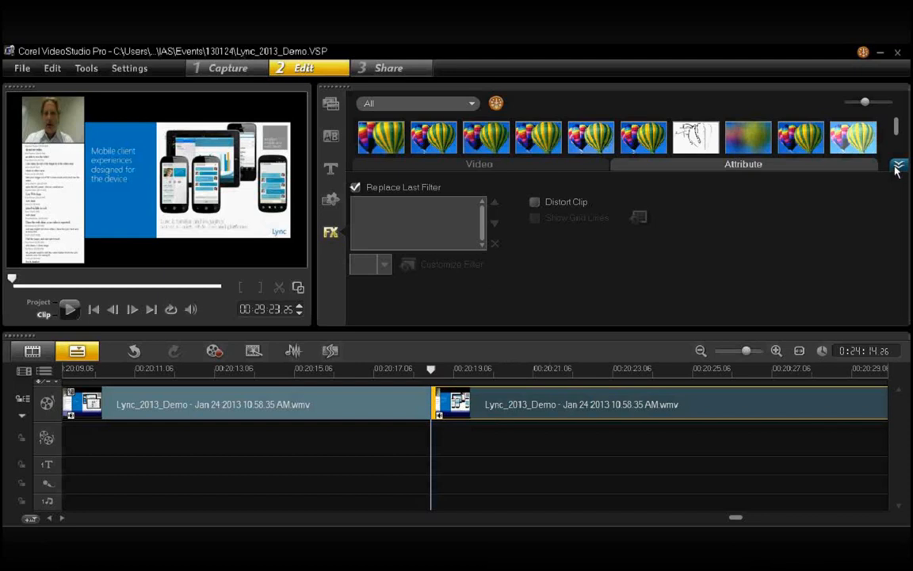
Apply the Cropping filter to the first timeline clip and bring up its Customize Filter dialog
left_click(897, 167)
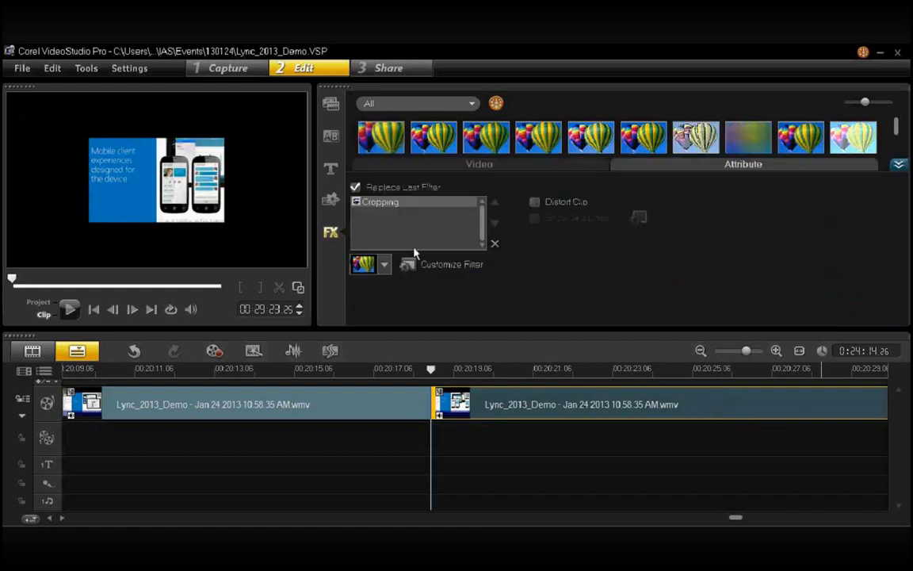
mouse_move(410, 263)
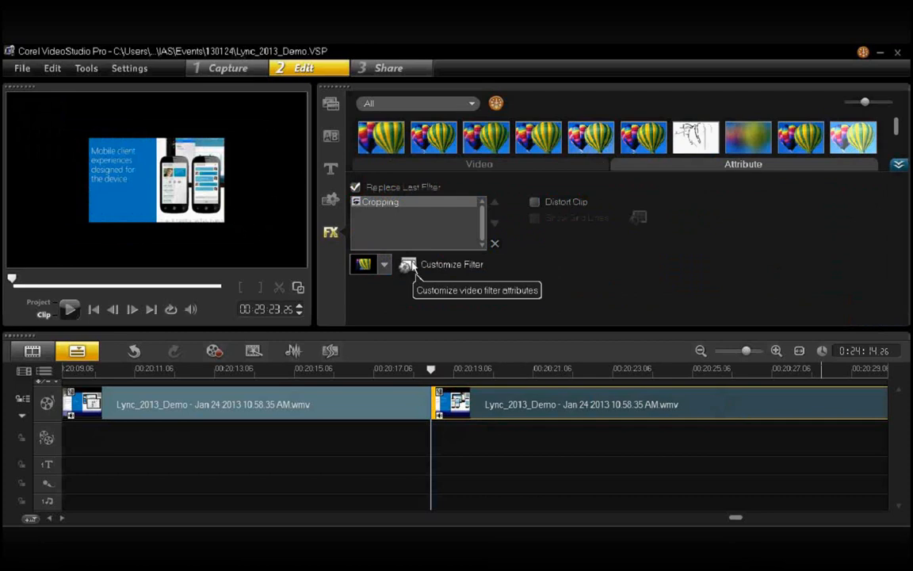
left_click(409, 263)
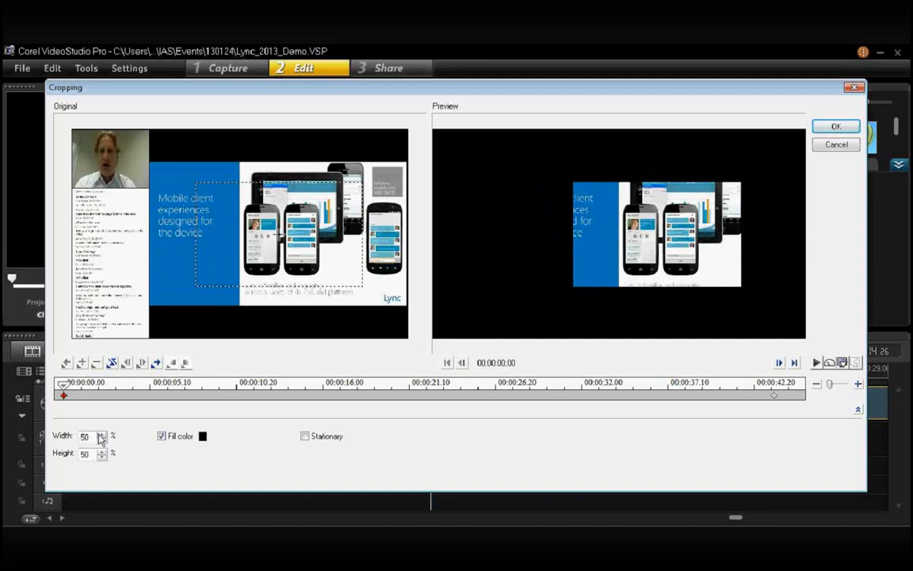
Set crop Width and Height to 70, Fill color off, Stationary on, and confirm with OK
left_click(101, 432)
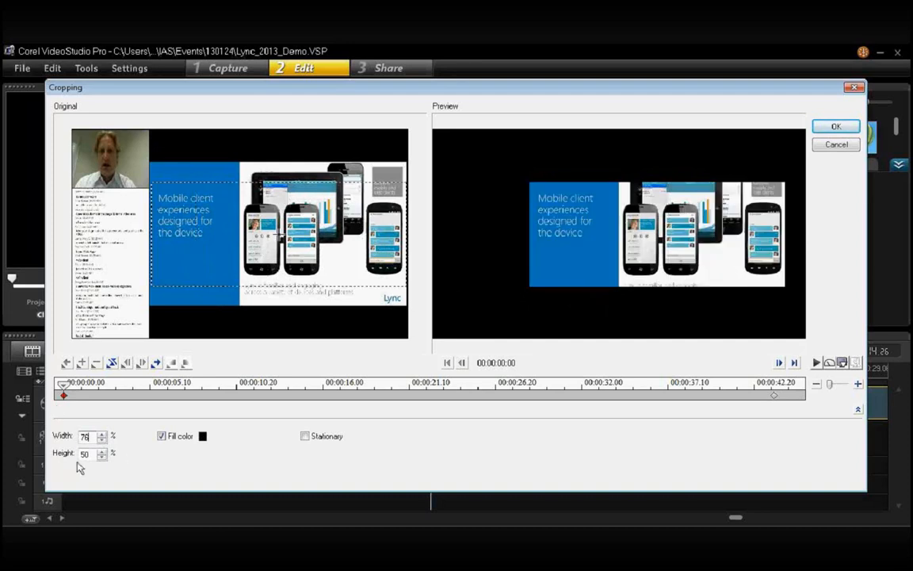
left_click(102, 451)
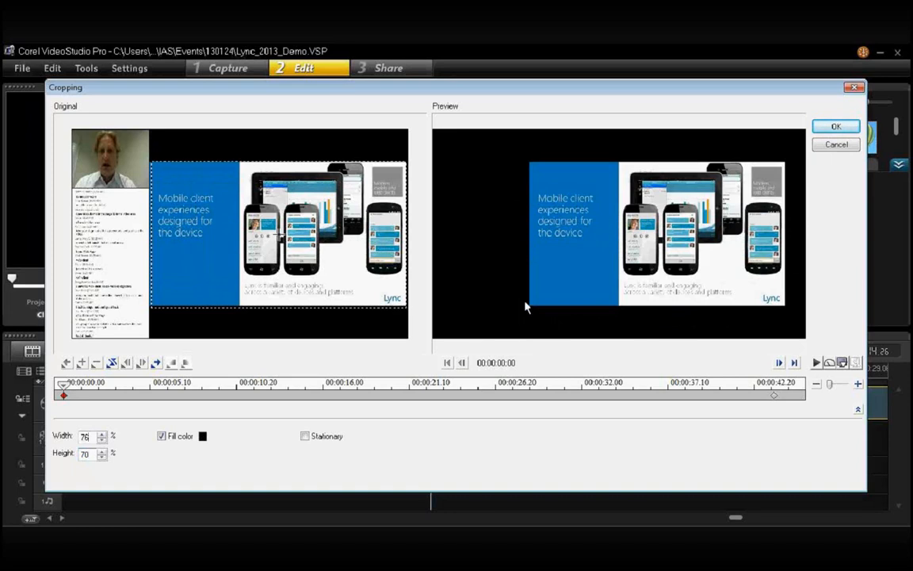
mouse_move(583, 173)
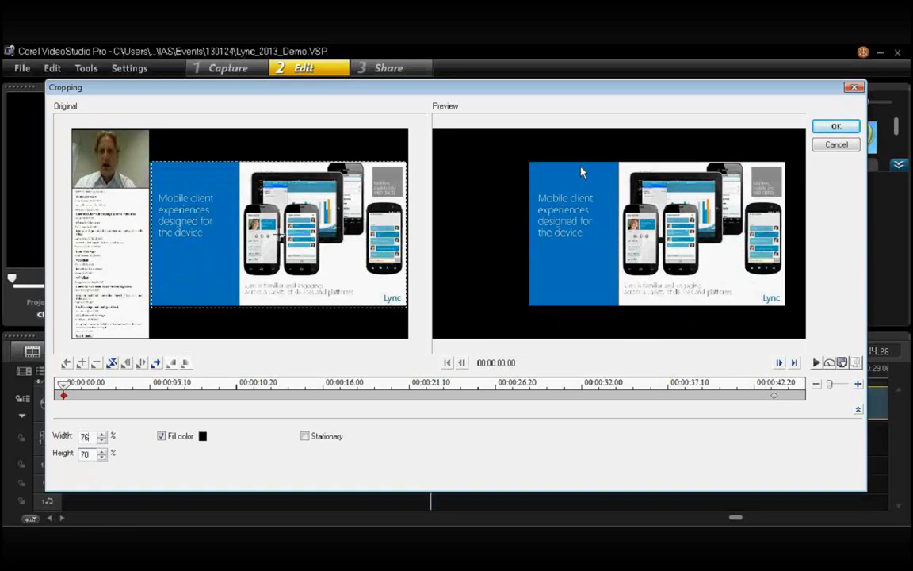
left_click(161, 436)
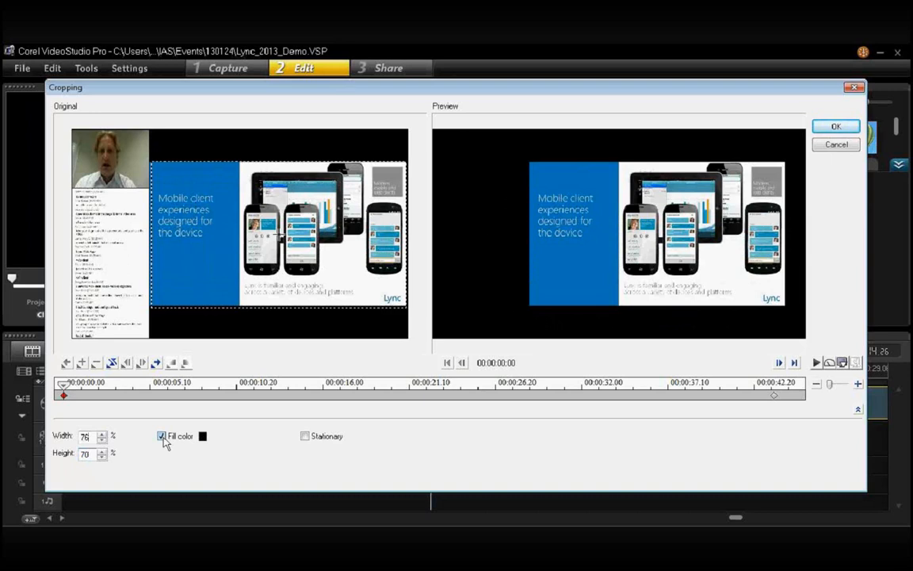
left_click(162, 436)
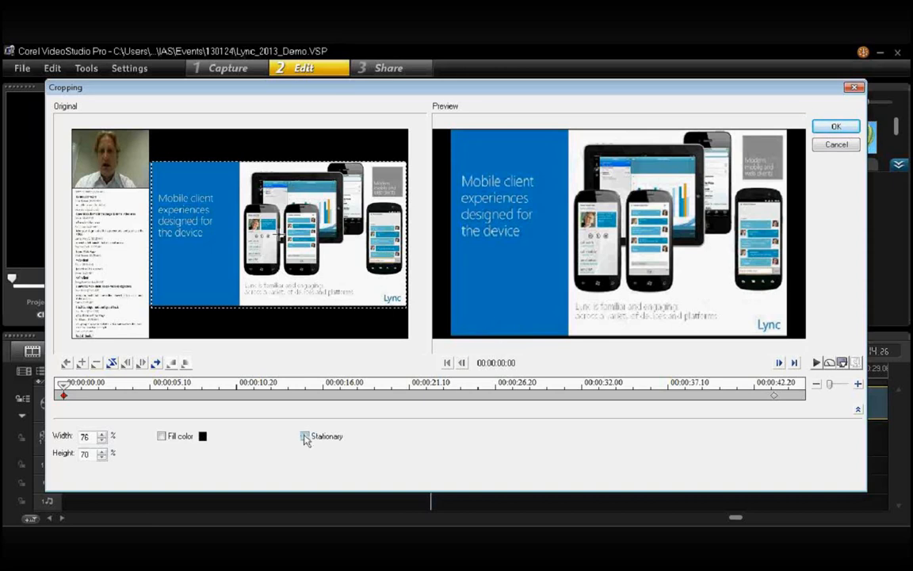
left_click(305, 436)
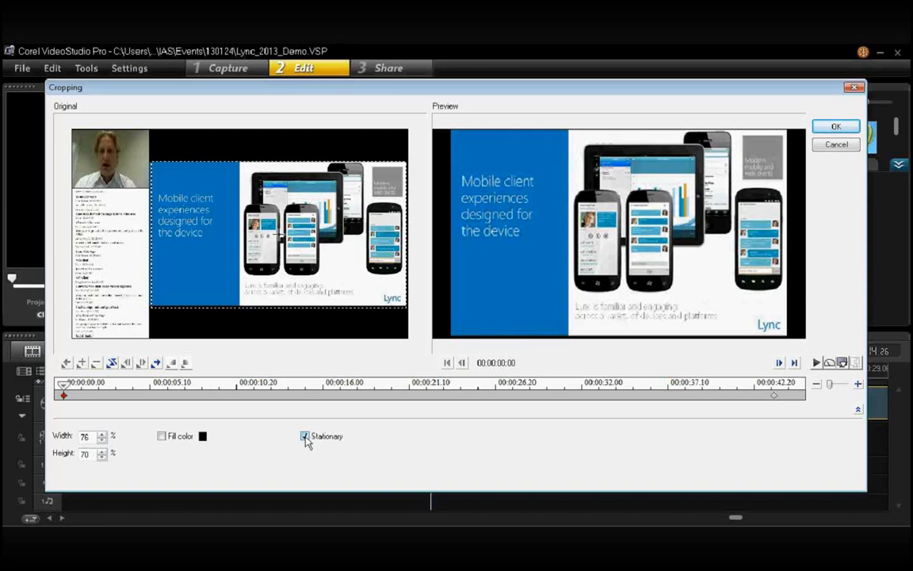
left_click(304, 436)
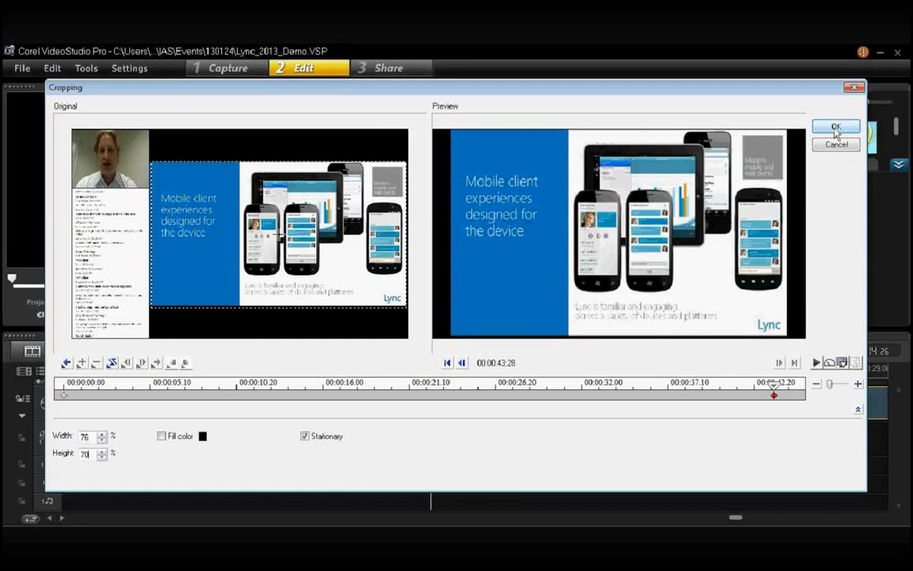
left_click(837, 127)
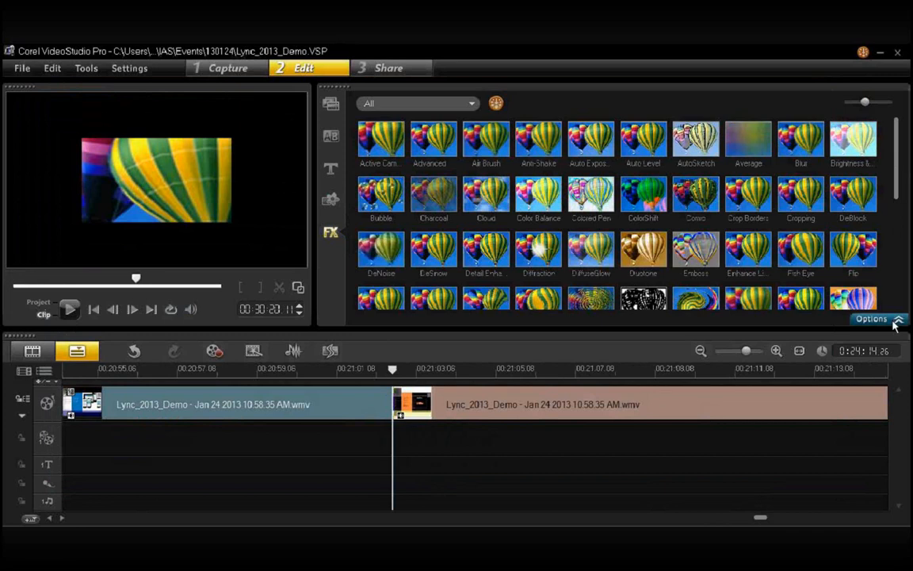
Select the second timeline clip with the FX filter gallery showing
left_click(872, 319)
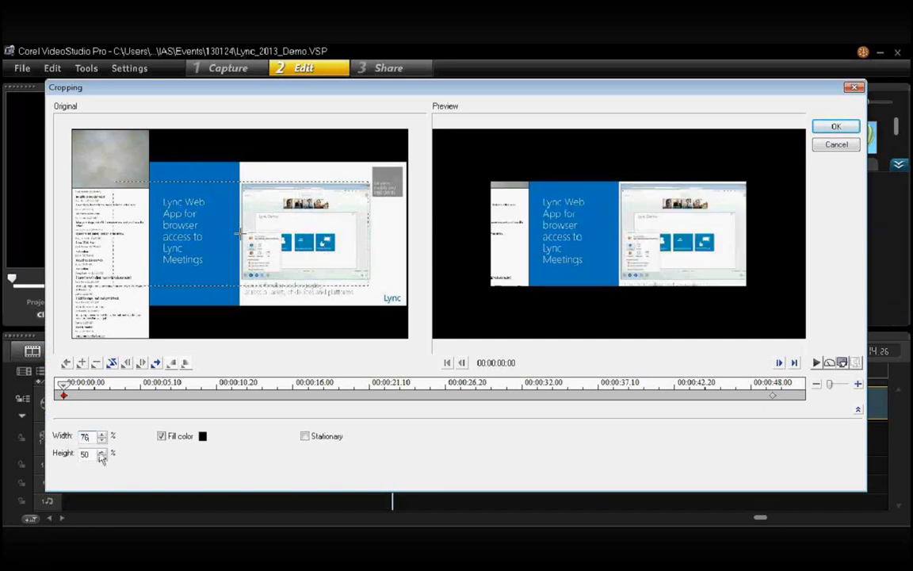
Set the second clip's crop height to 78, Fill color off, Stationary on, and confirm with OK
left_click(101, 451)
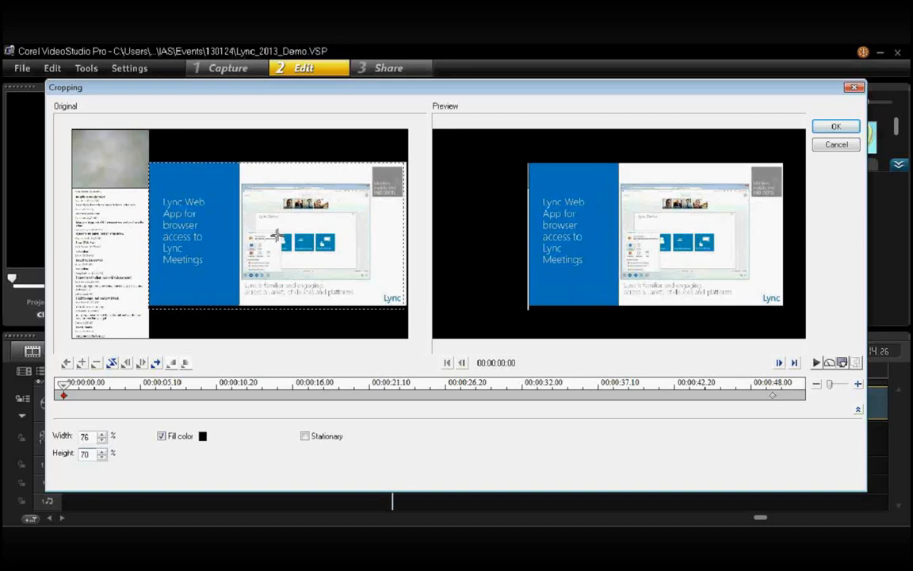
left_click(162, 436)
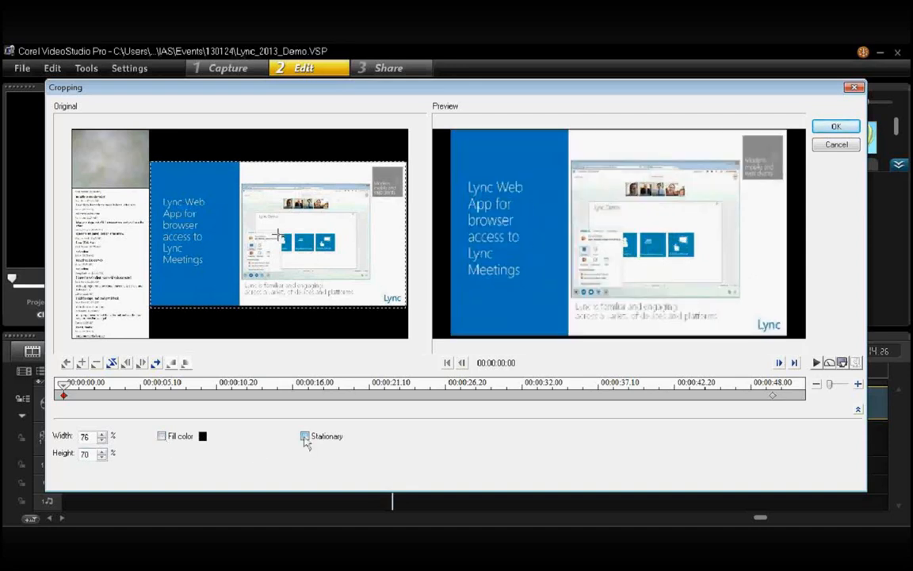
left_click(304, 435)
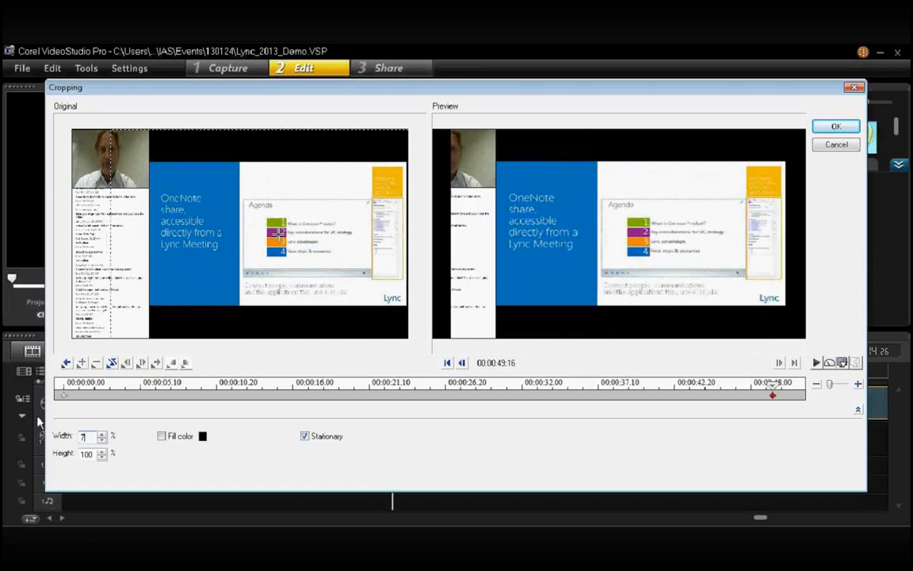
type("78")
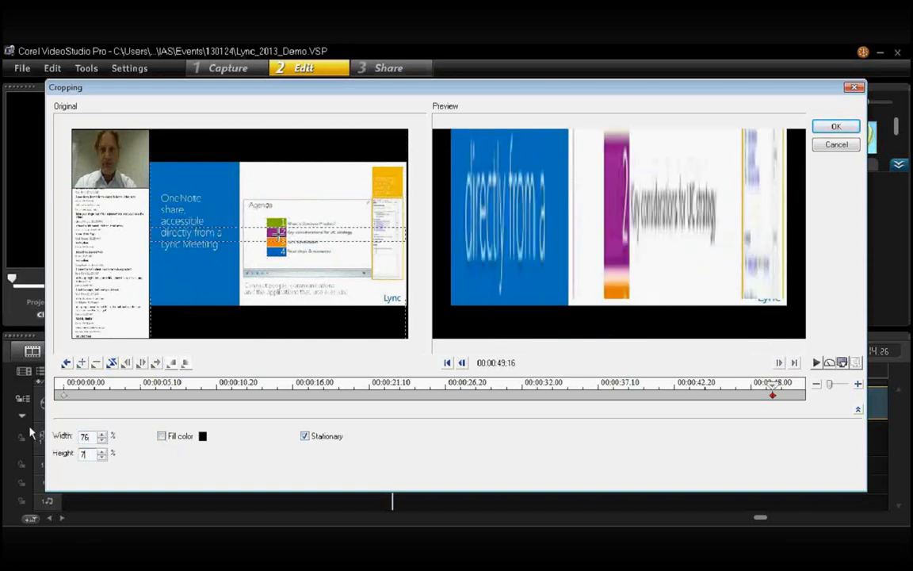
left_click(102, 455)
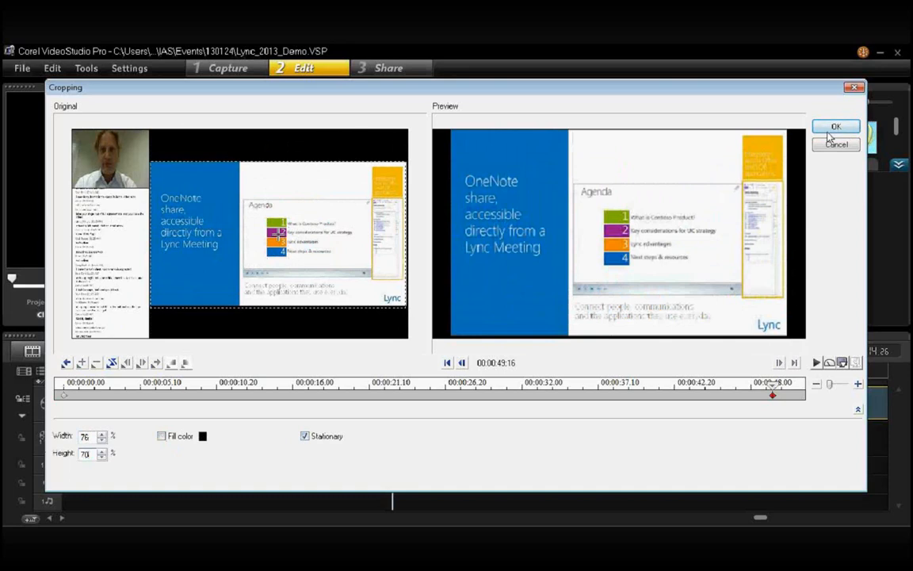
left_click(835, 127)
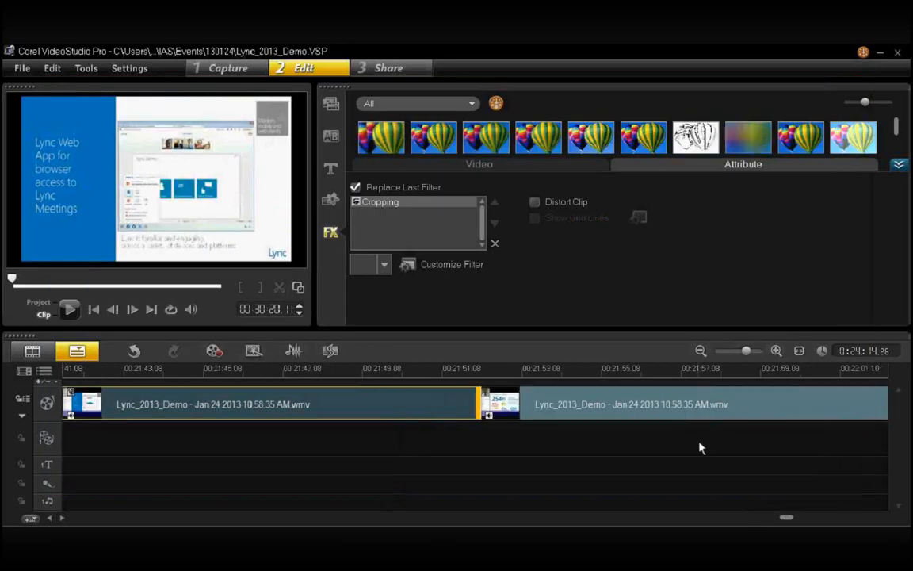
Place the playhead at the start of the second cropped clip on the timeline
left_click(479, 367)
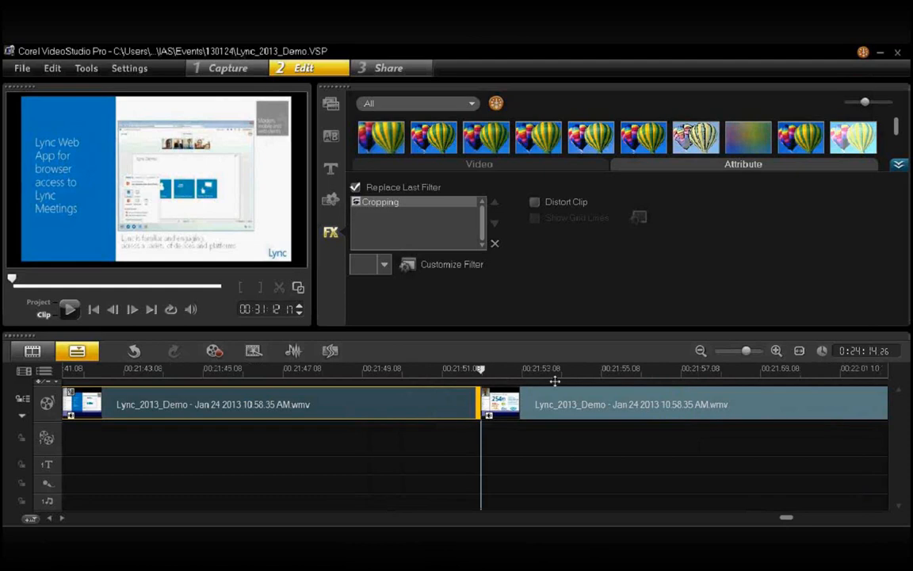